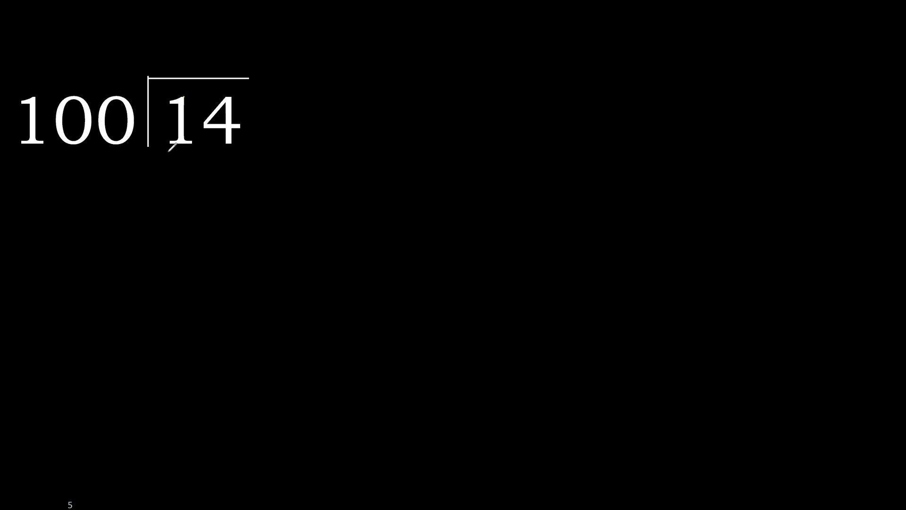
- Write 0. above the bracket, append a 0 making 140, and underline 140
{"action": "left_click_drag", "start_coordinate": [68, 158], "coordinate": [185, 155]}
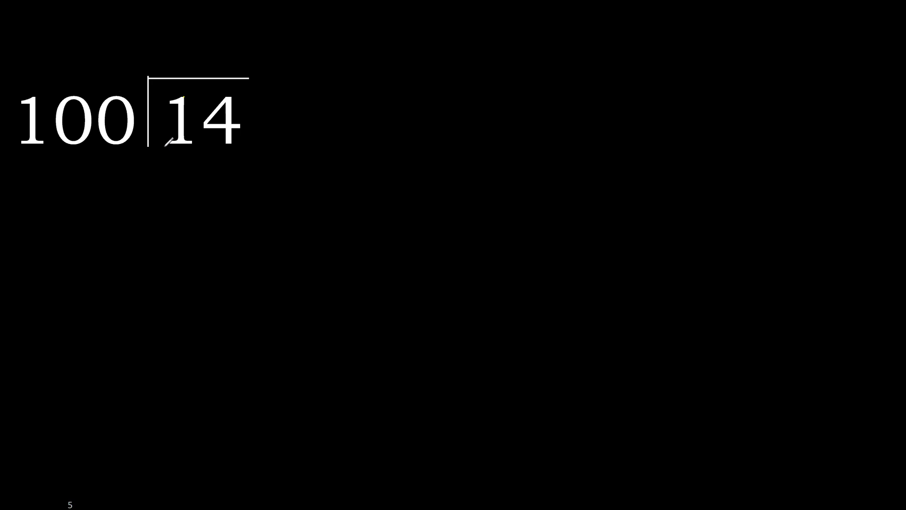
{"action": "left_click_drag", "start_coordinate": [164, 150], "coordinate": [237, 147]}
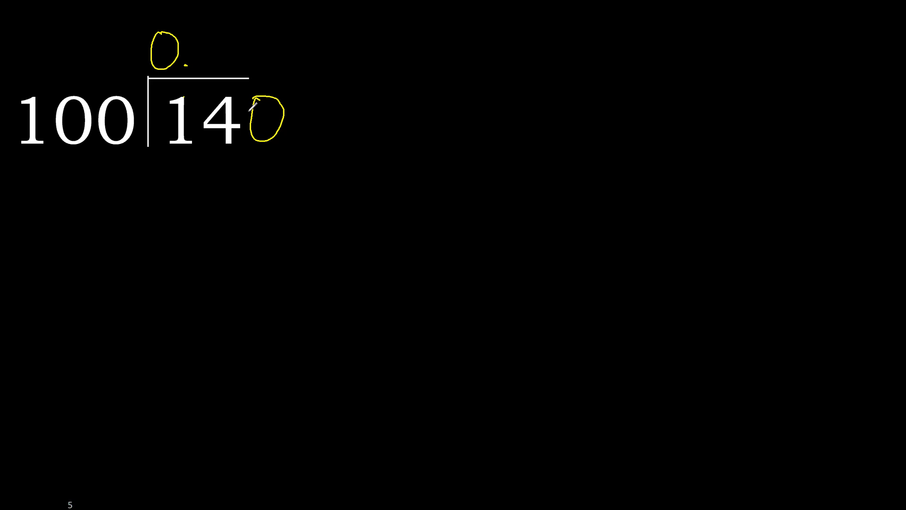
{"action": "left_click_drag", "start_coordinate": [168, 148], "coordinate": [268, 144]}
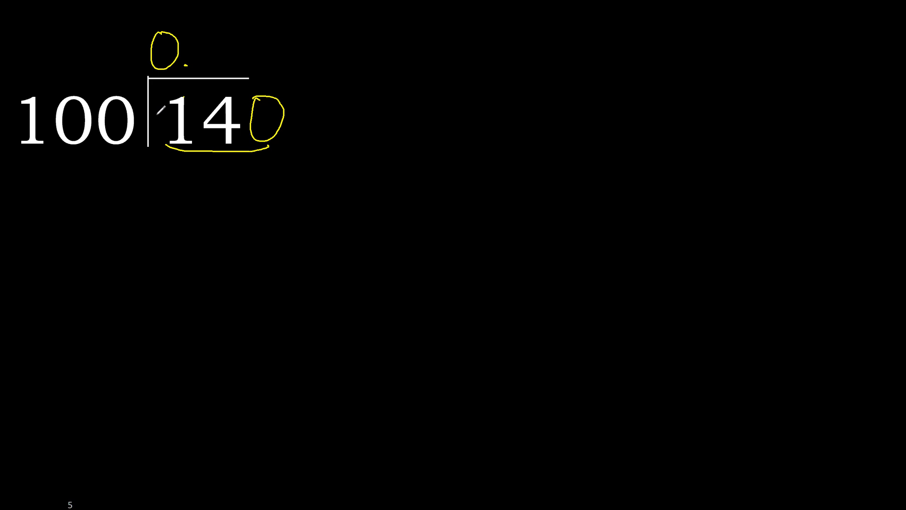
- Write 1 after 0. in the quotient and 100 beneath 140, underlined
{"action": "left_click_drag", "start_coordinate": [134, 119], "coordinate": [214, 67]}
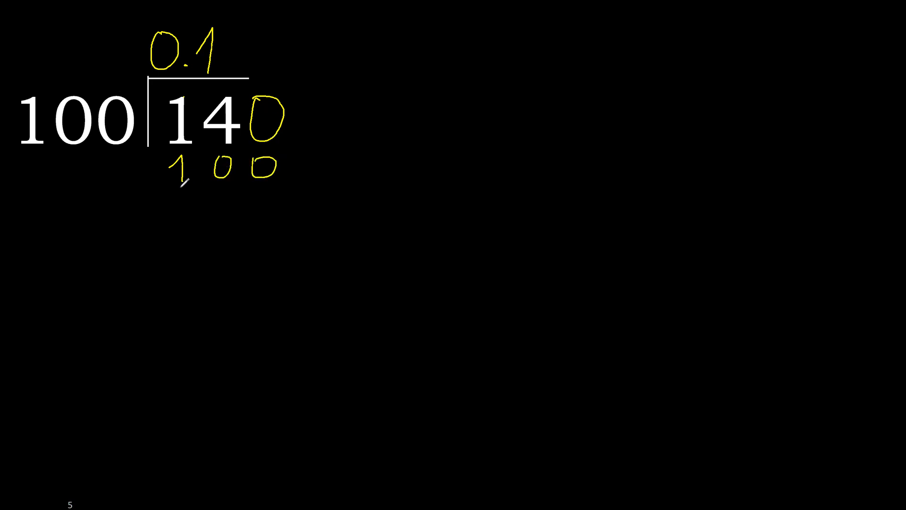
{"action": "left_click_drag", "start_coordinate": [171, 188], "coordinate": [276, 186]}
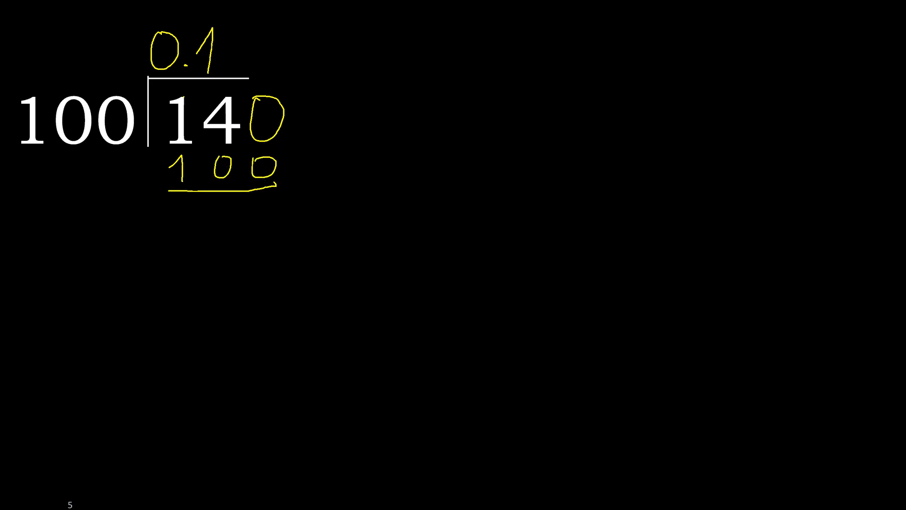